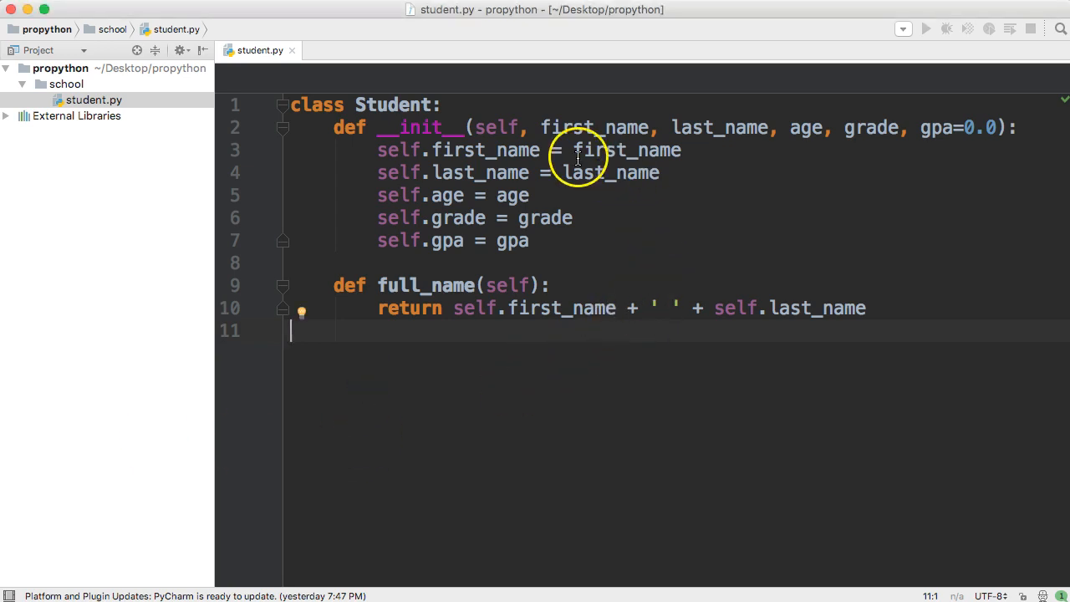
mouse_move(544, 134)
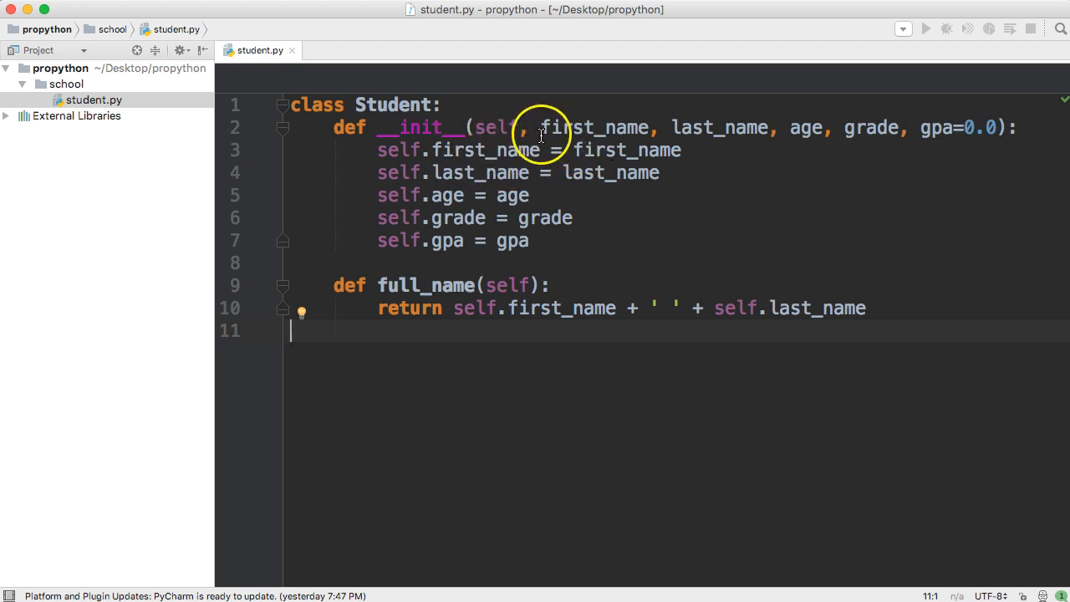
mouse_move(595, 317)
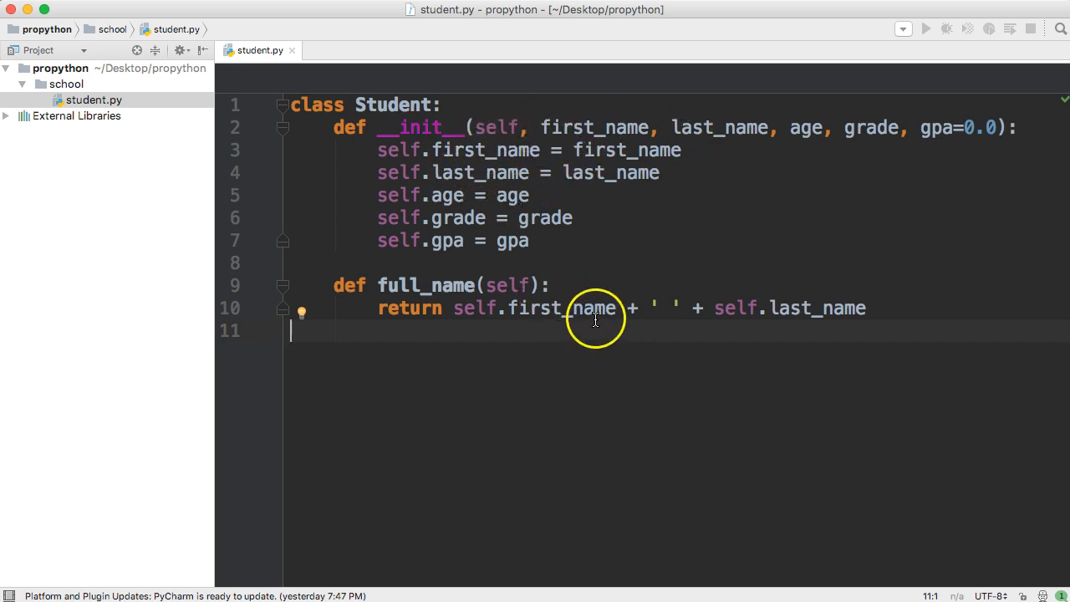
mouse_move(502, 318)
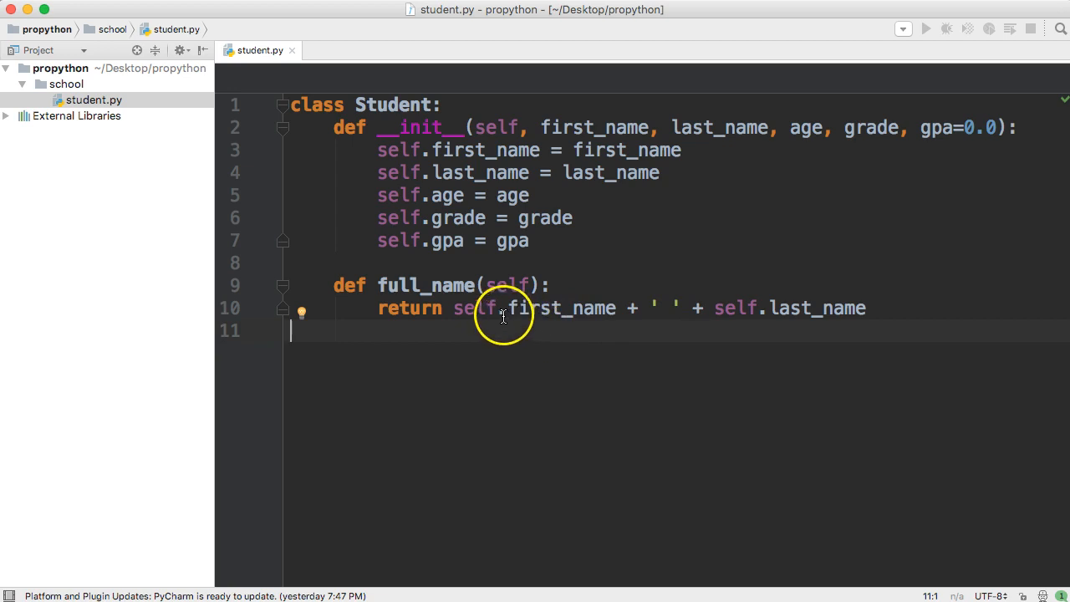
mouse_move(822, 307)
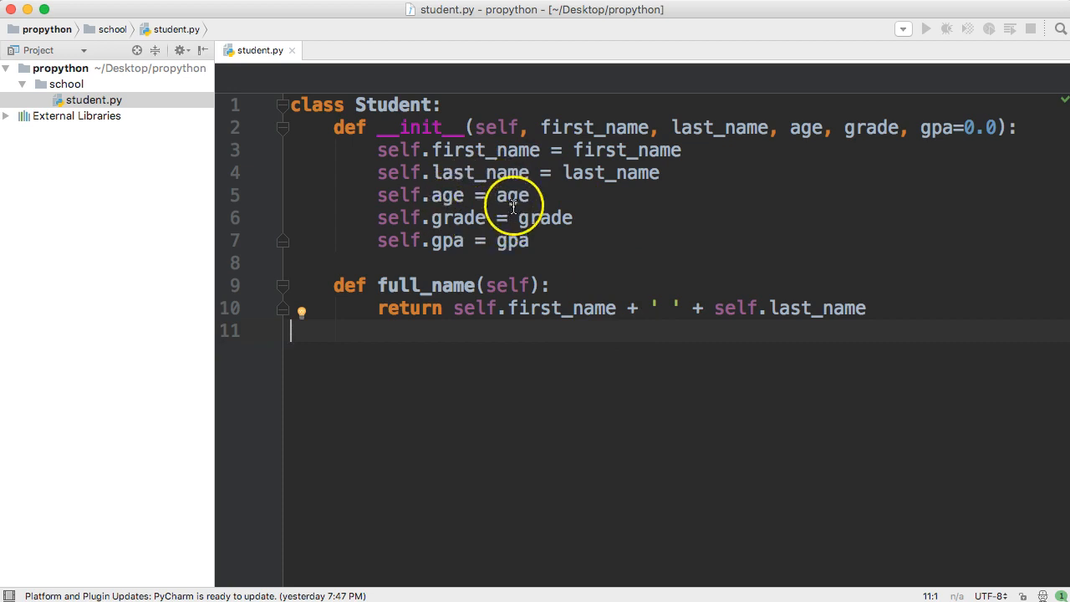
mouse_move(401, 151)
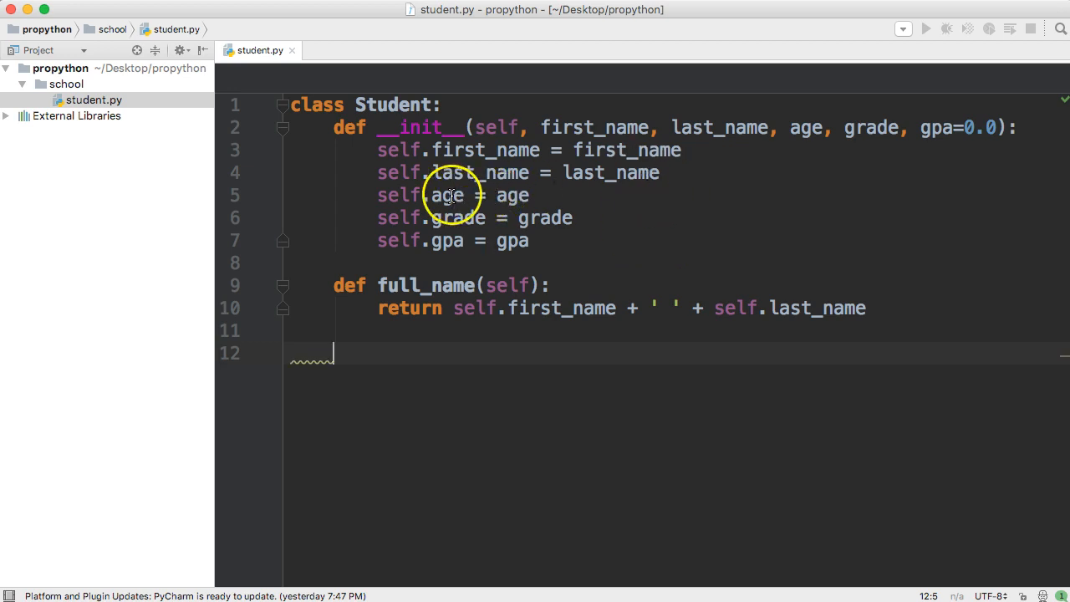
Step: Write def birthday(self): with body self.age += 1 and return self.age
text(def birth)
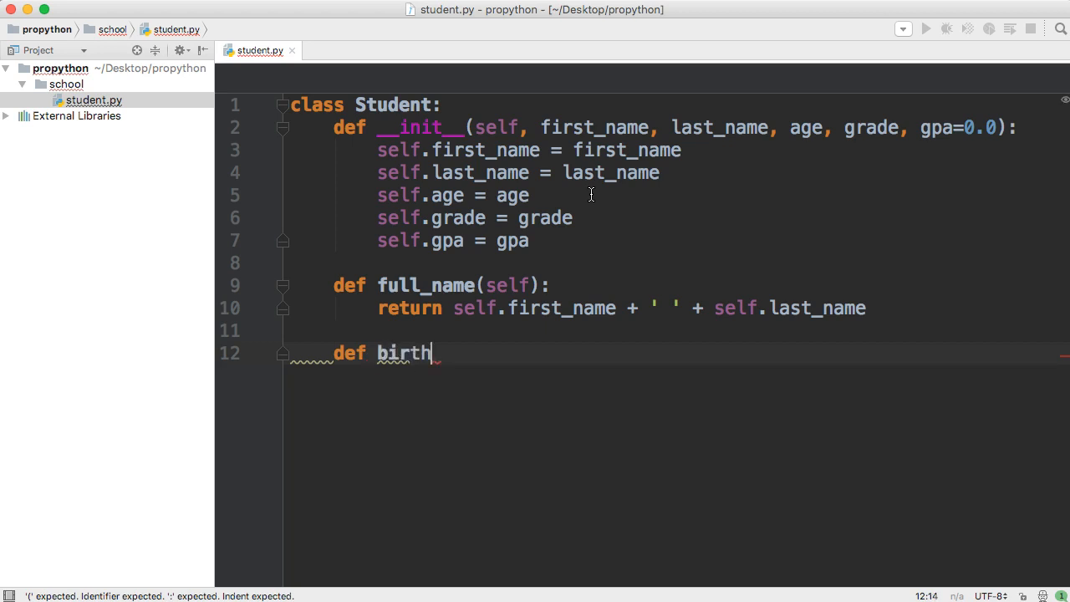
text(day(self):)
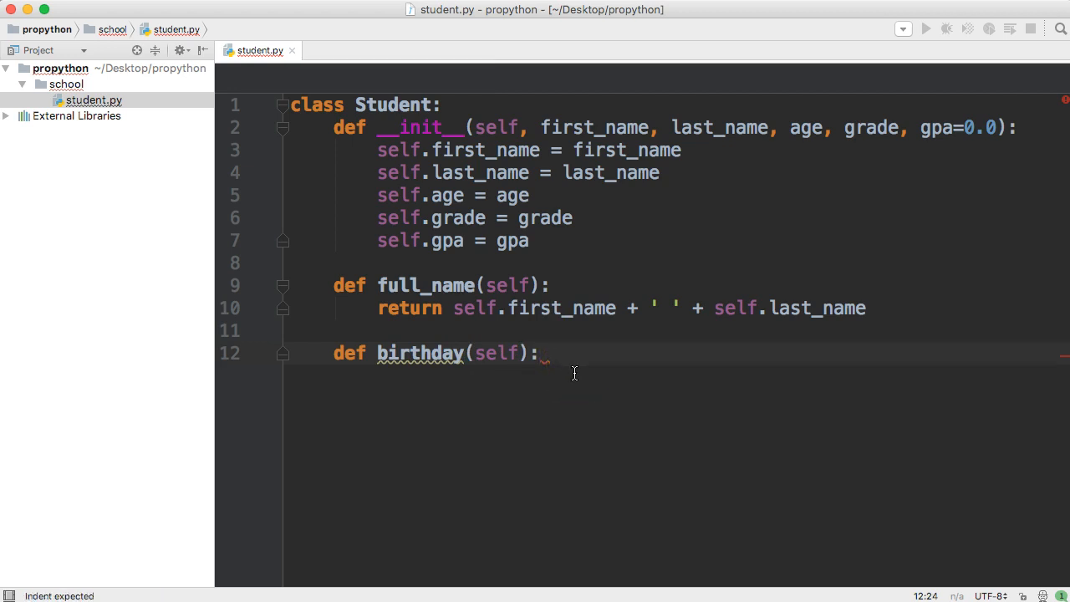
key(enter)
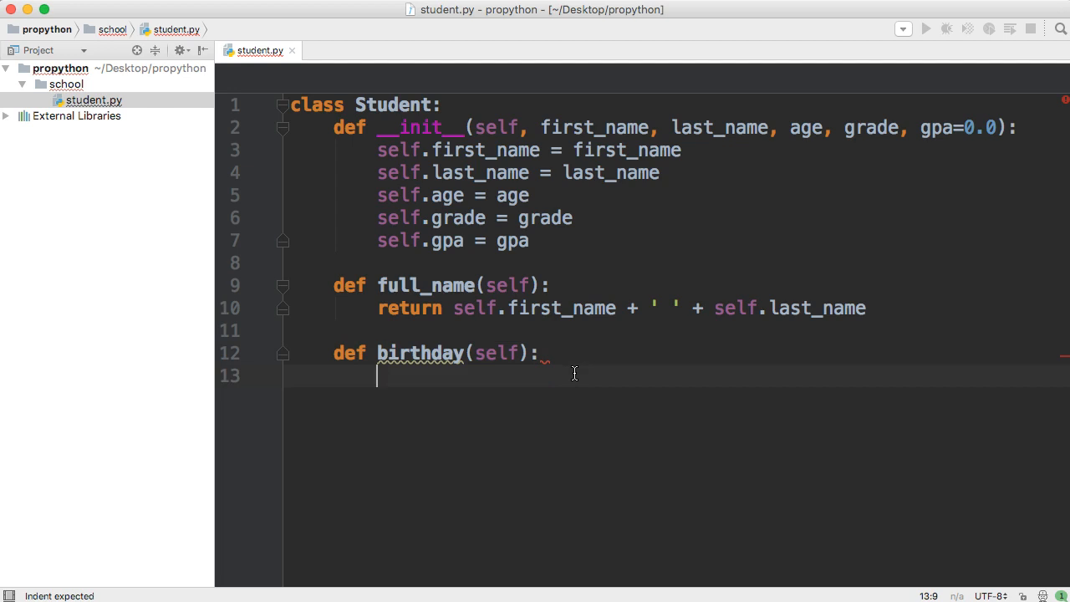
text(self.age +)
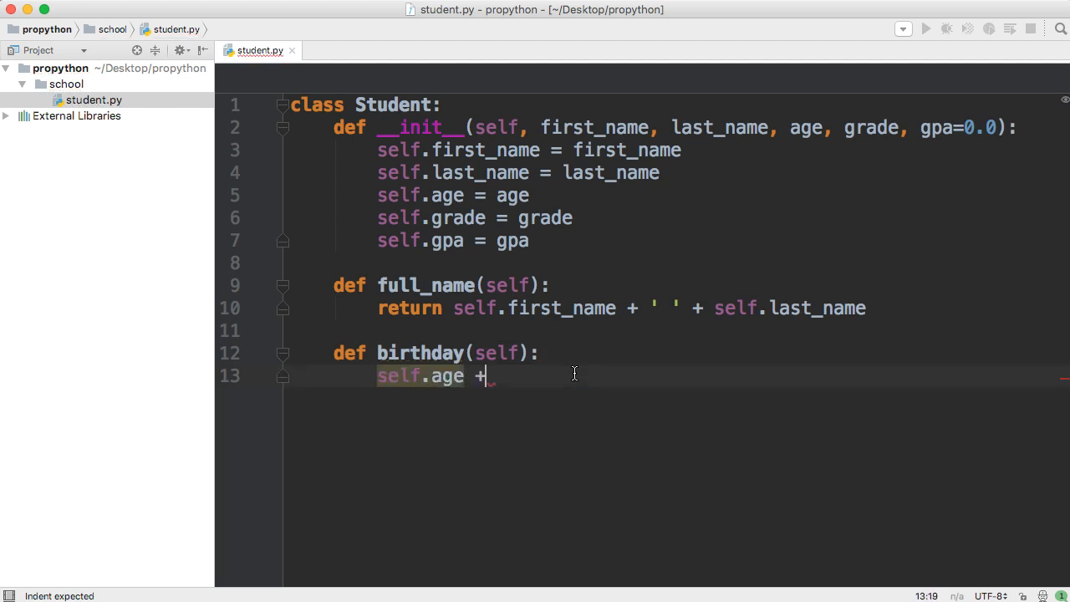
text(= 1)
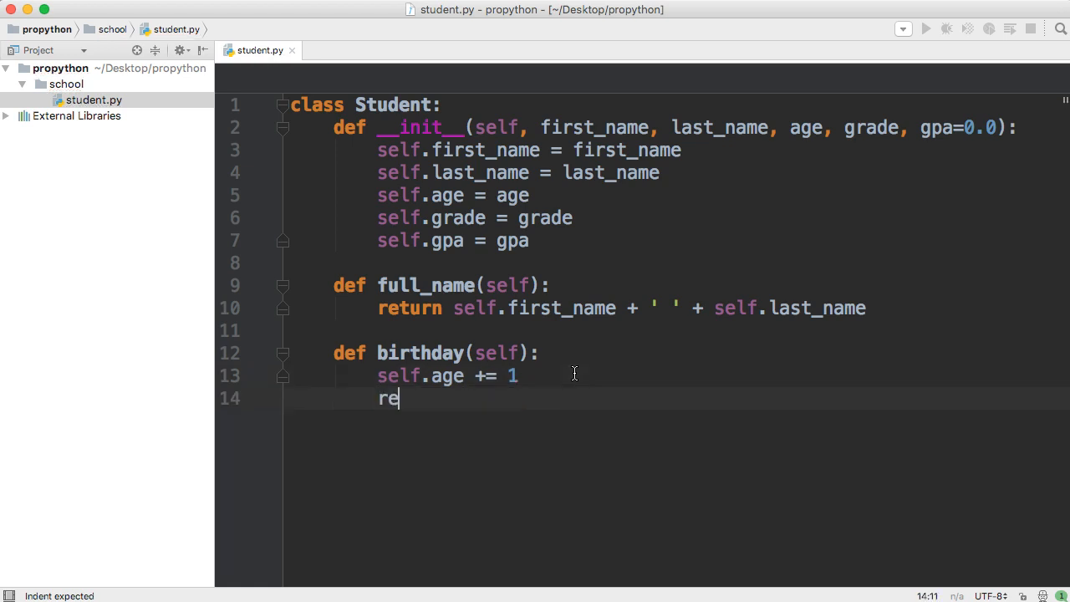
text(turn self)
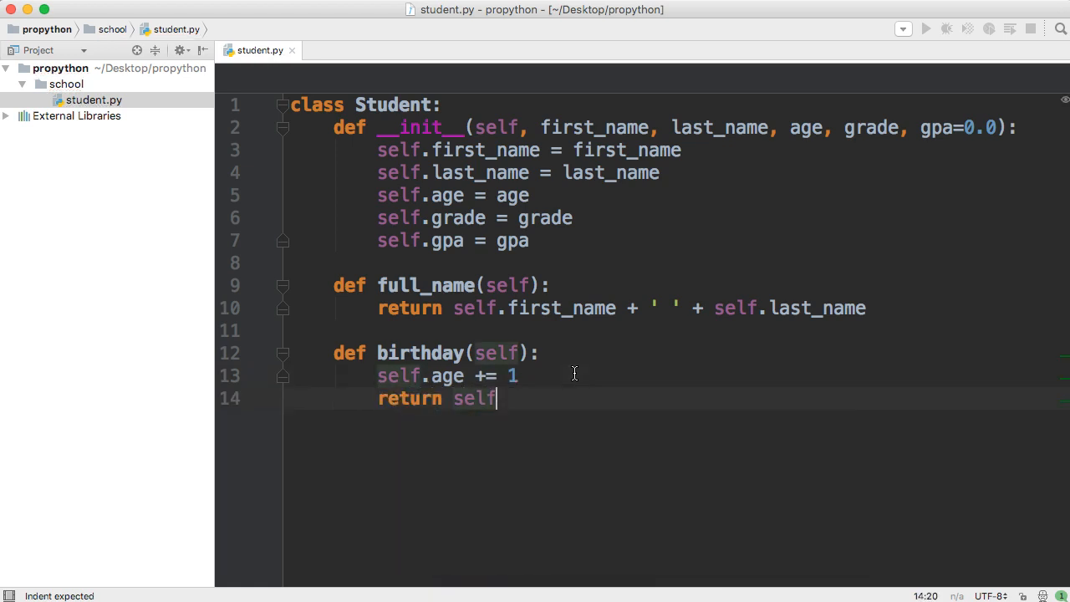
text(.age)
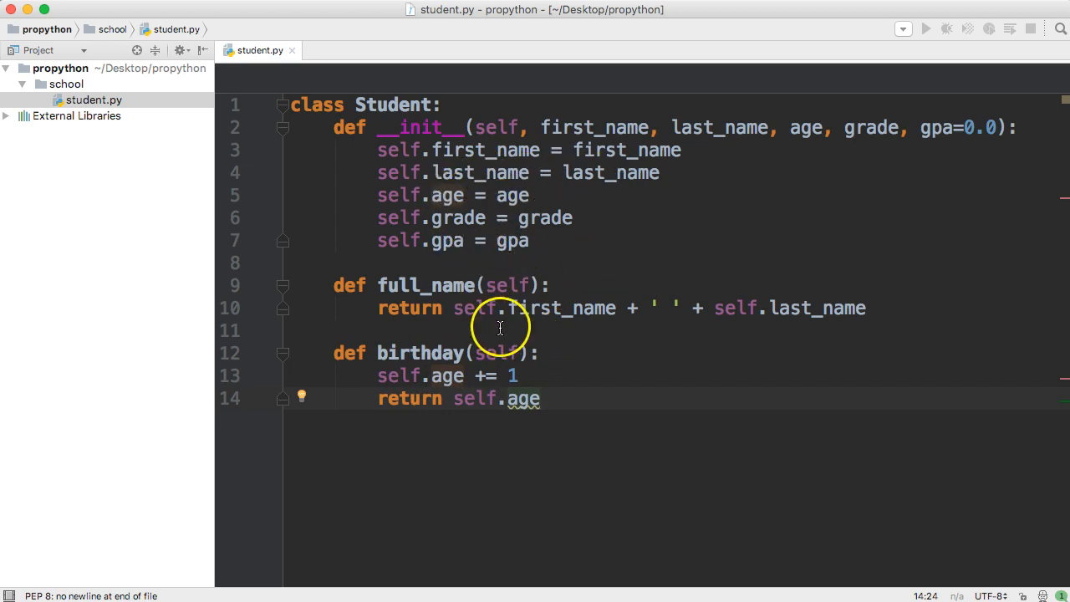
mouse_move(538, 351)
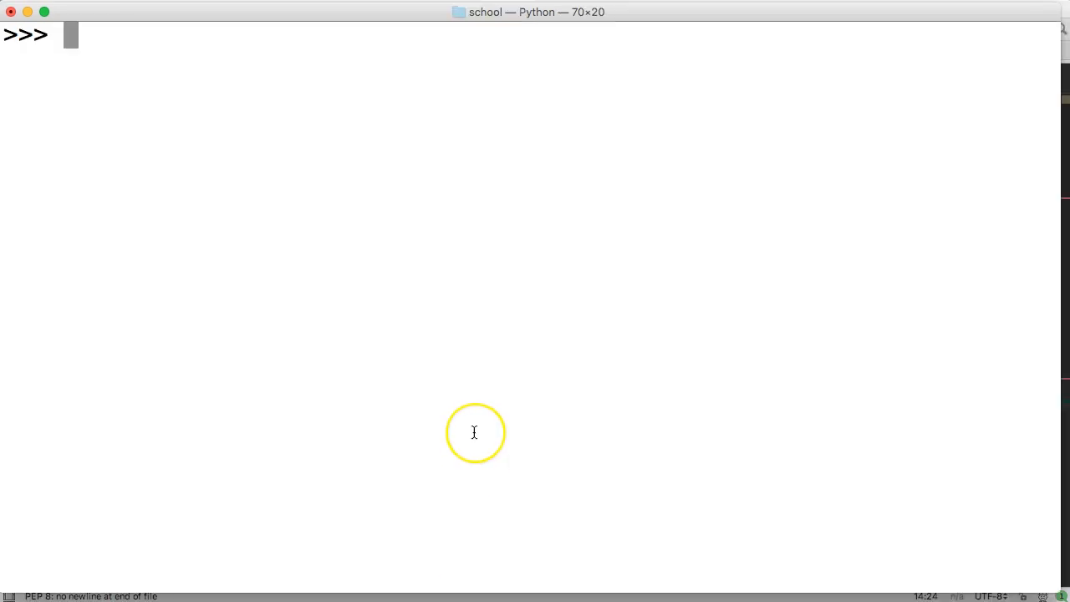
Step: Quit Python, start python3 again and type from student import Student
key(ctrl+d)
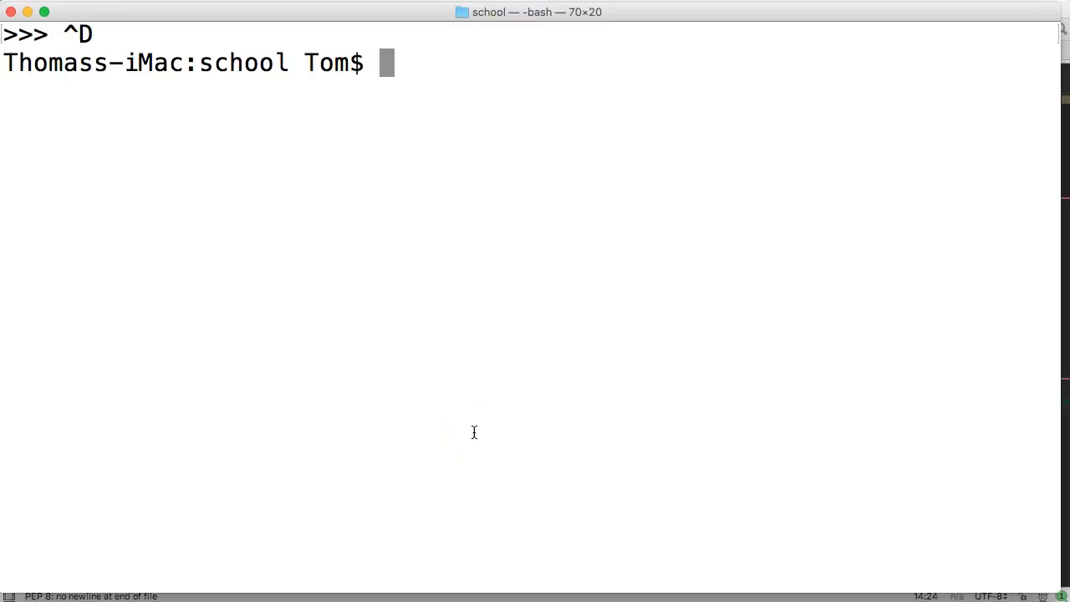
text(python3)
text(a)
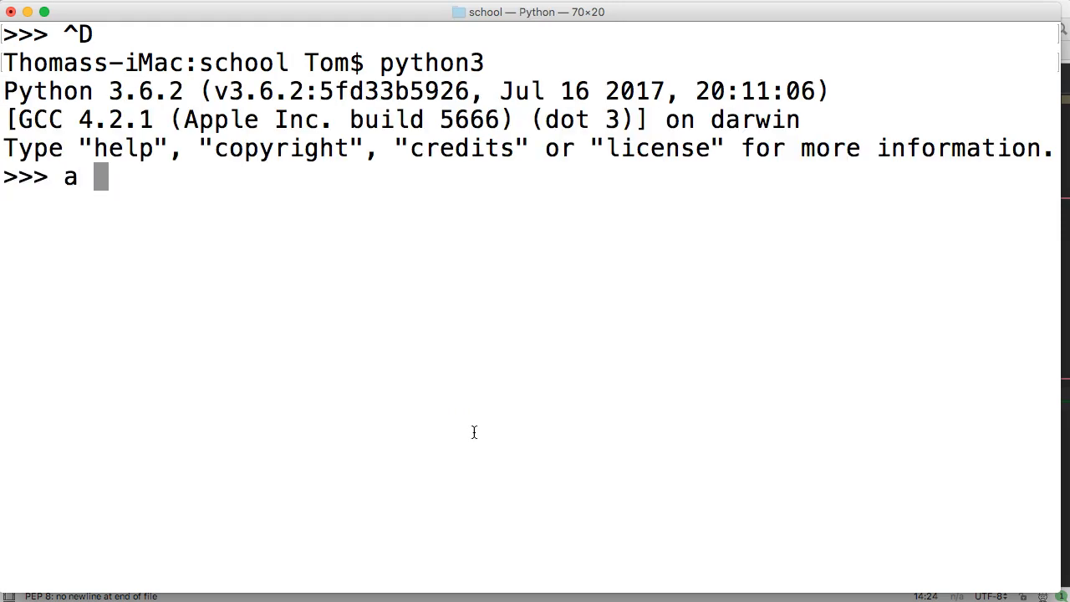
text(from st)
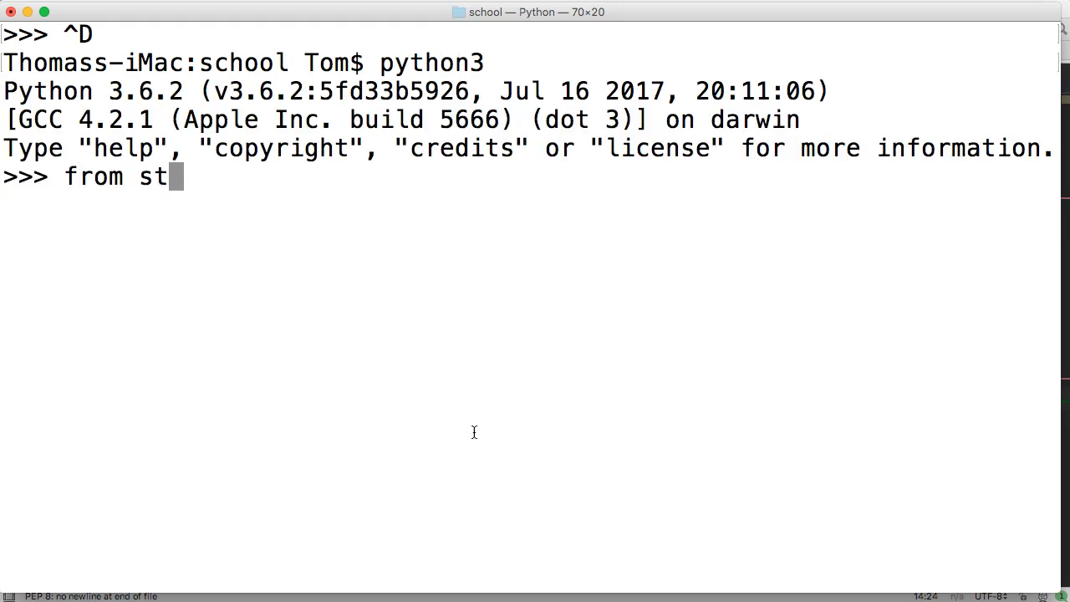
text(udent import Student)
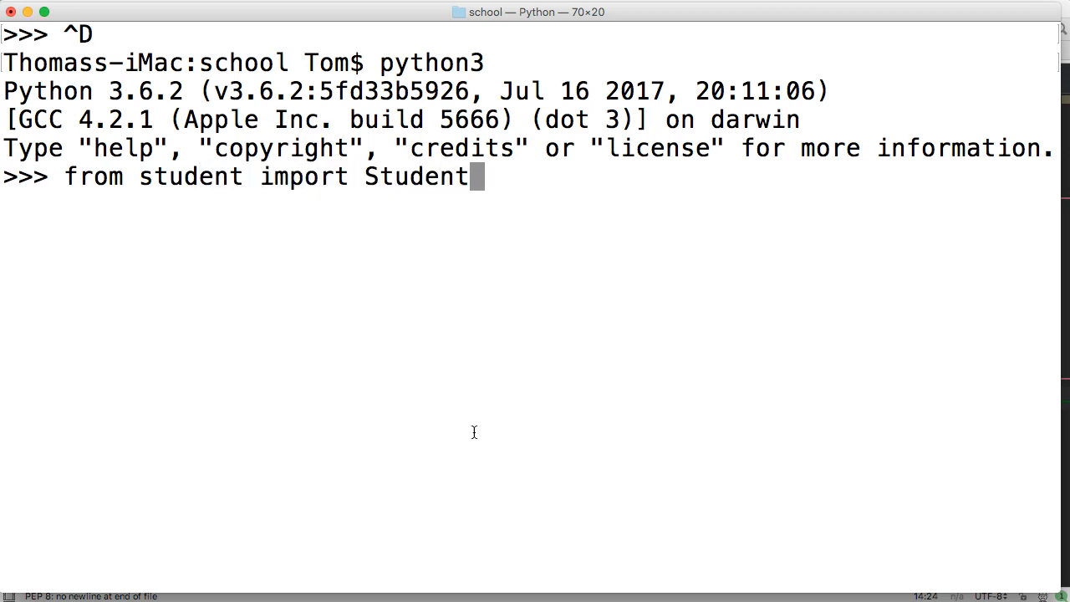
Step: Create a = Student('Tom', 'Myers', 14, 9) in the interpreter
text(a =)
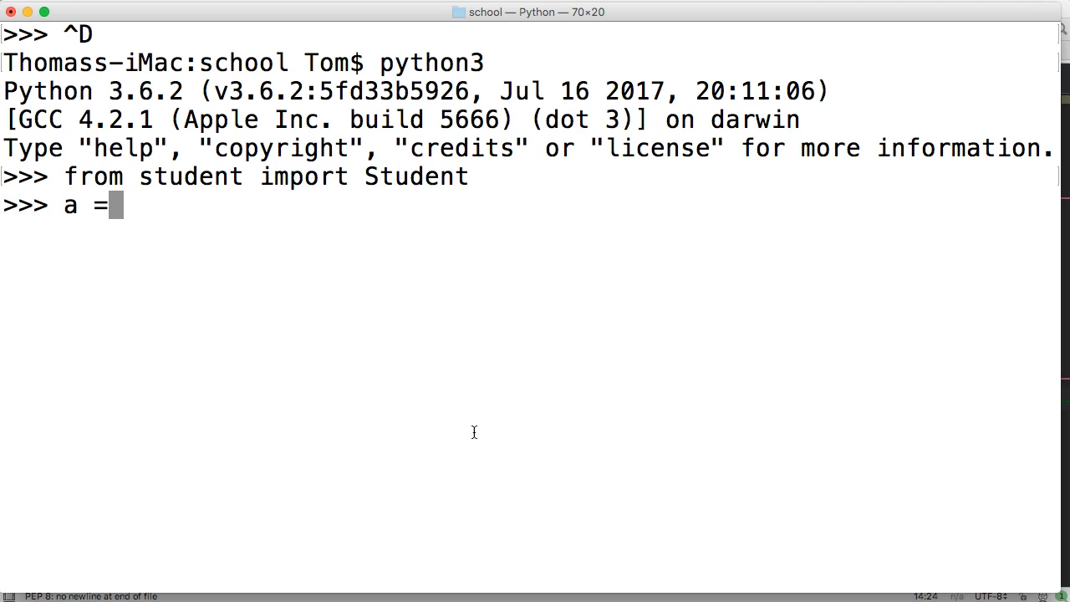
text(Student()
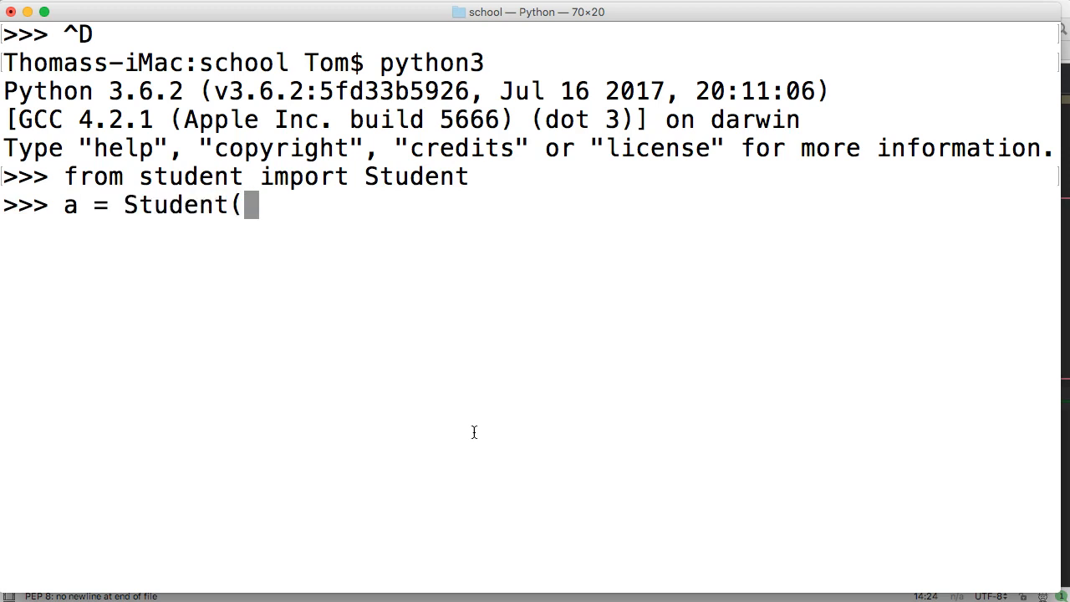
text('To)
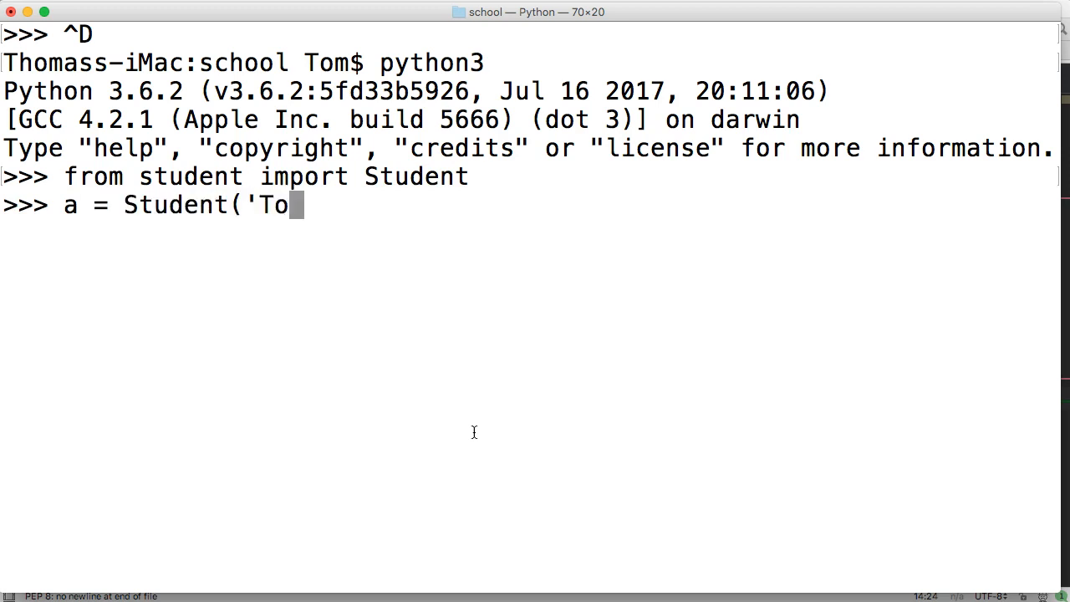
text(m', 'M)
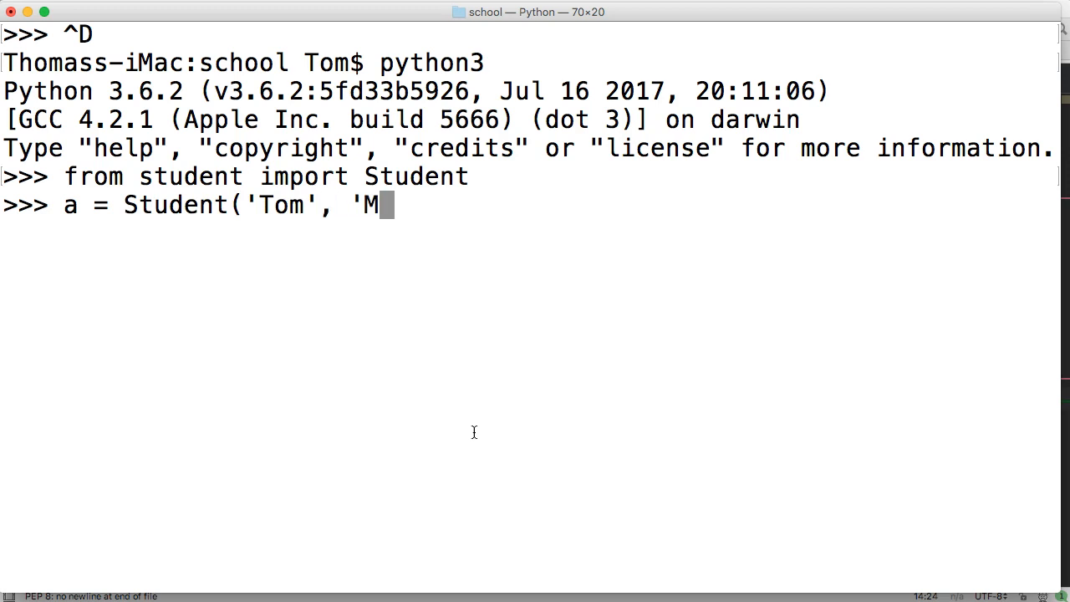
text(yers',)
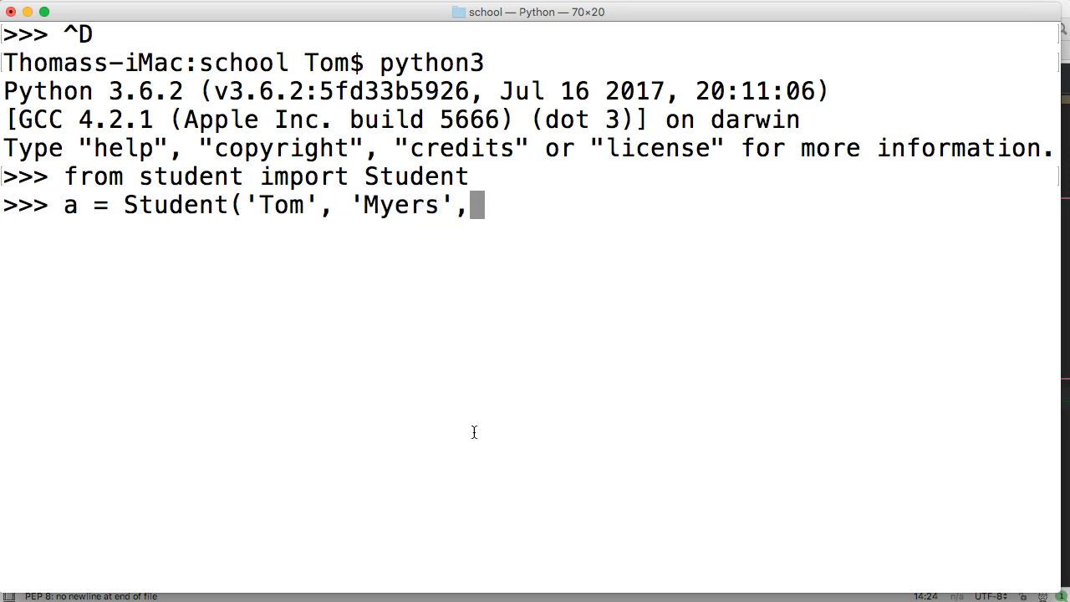
text(1)
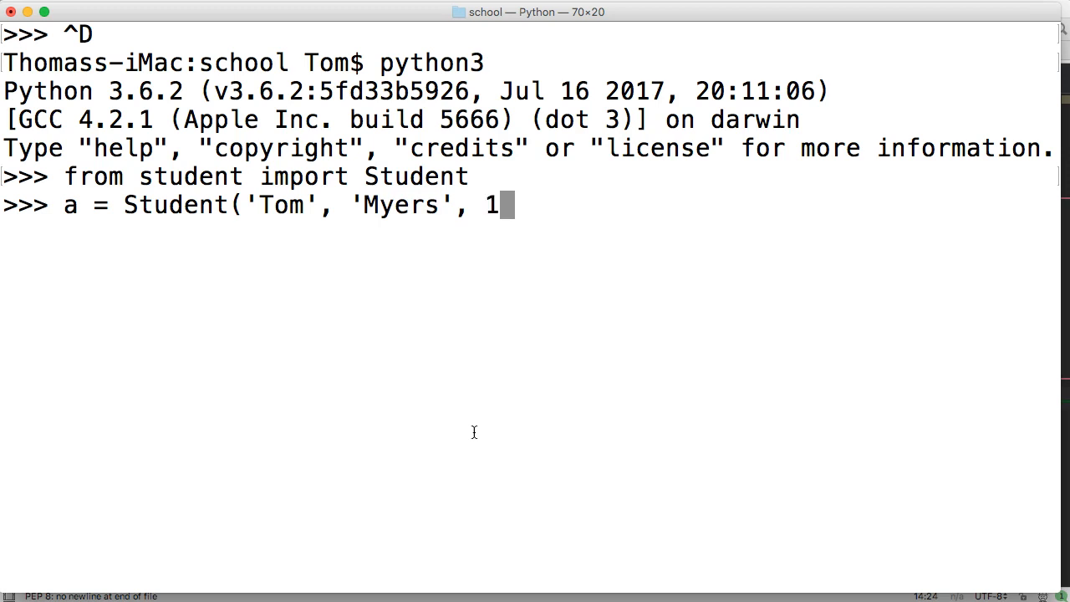
text(4,)
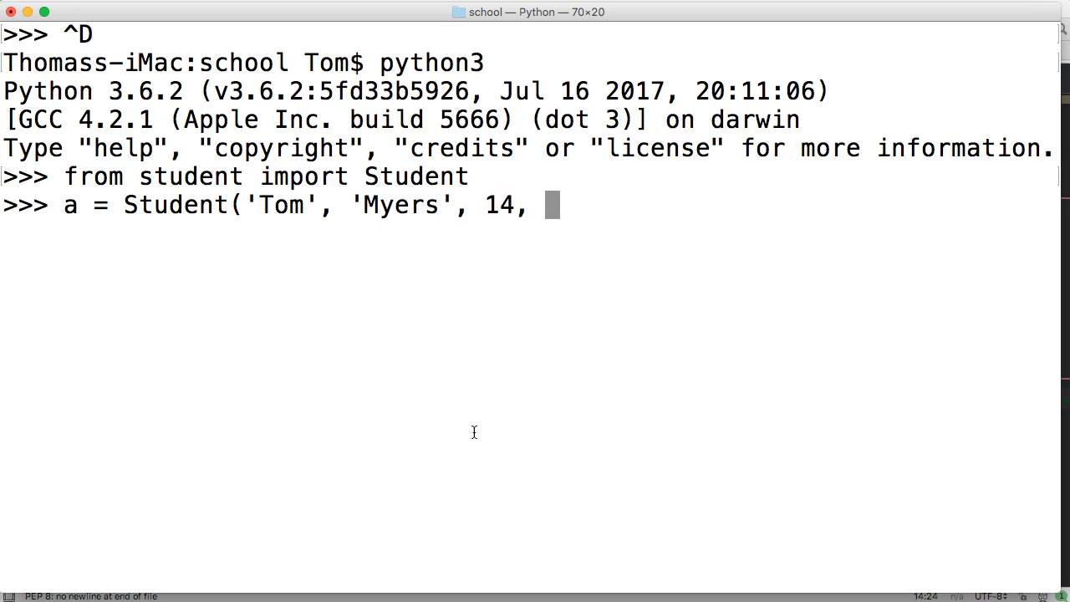
text(9)
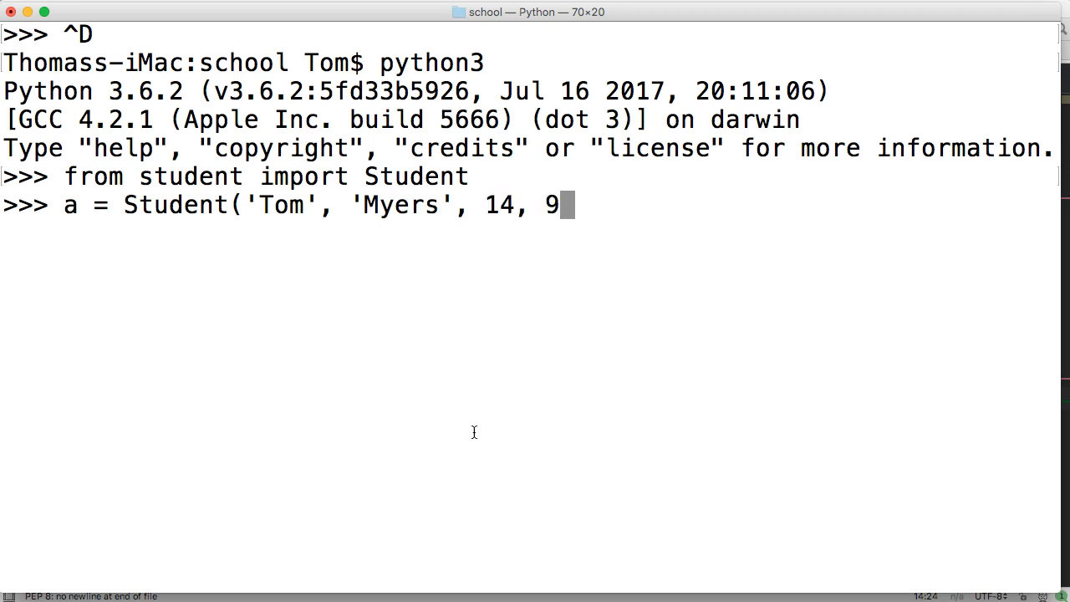
text())
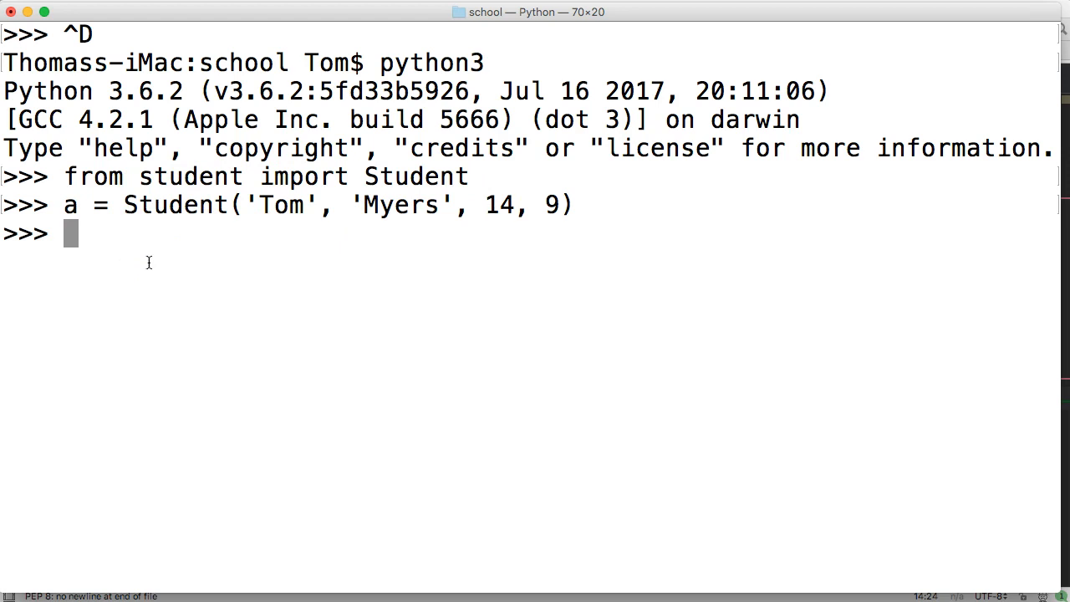
Step: Call a.birthday(), which returns 15, then enter a.age to check the age
text(a)
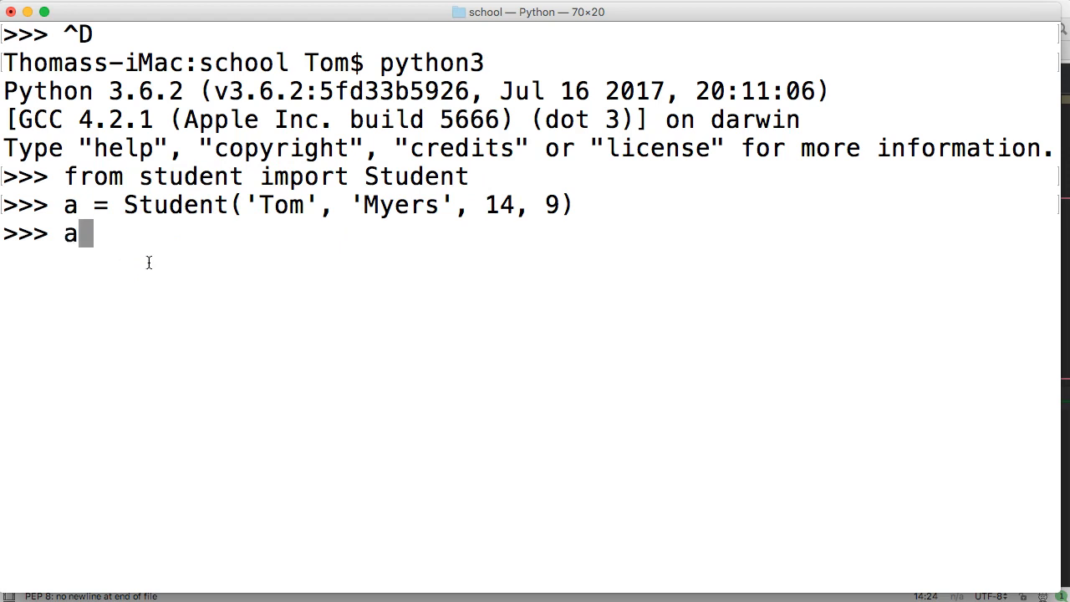
text(.birthday()
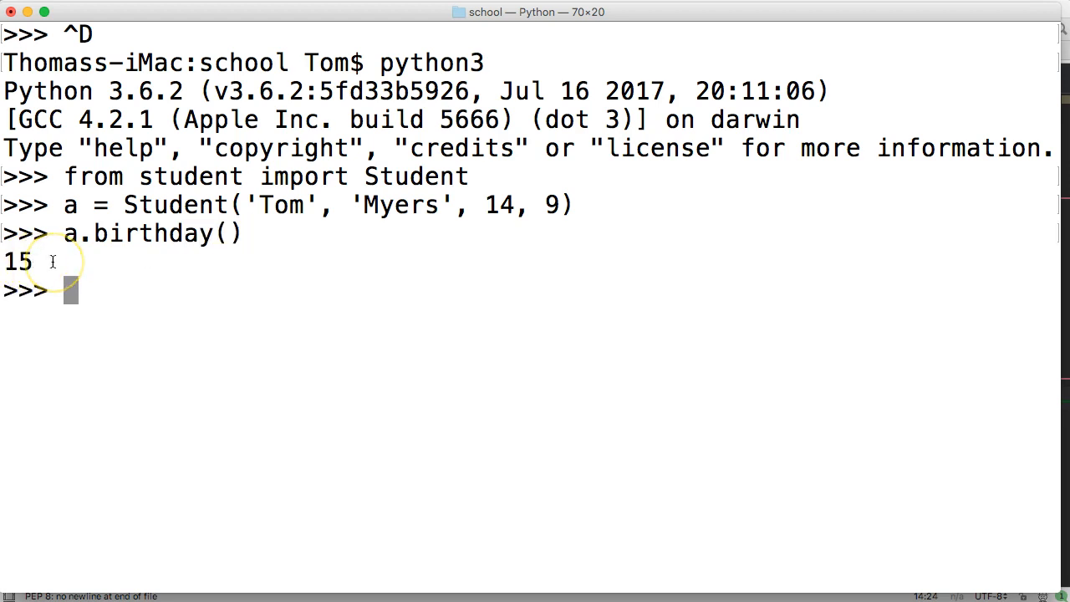
text(a)
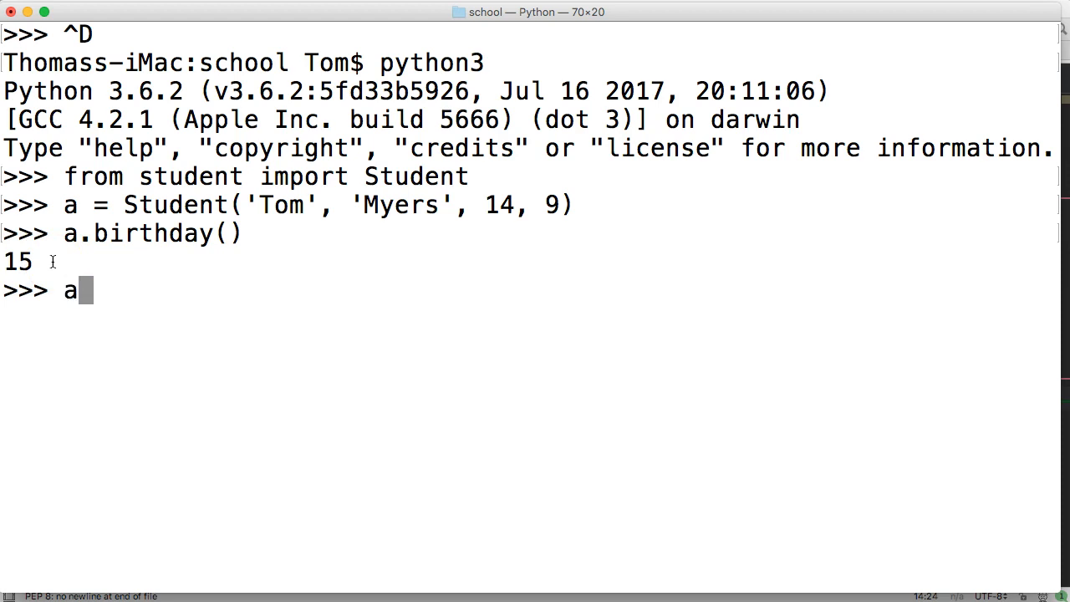
text(.age)
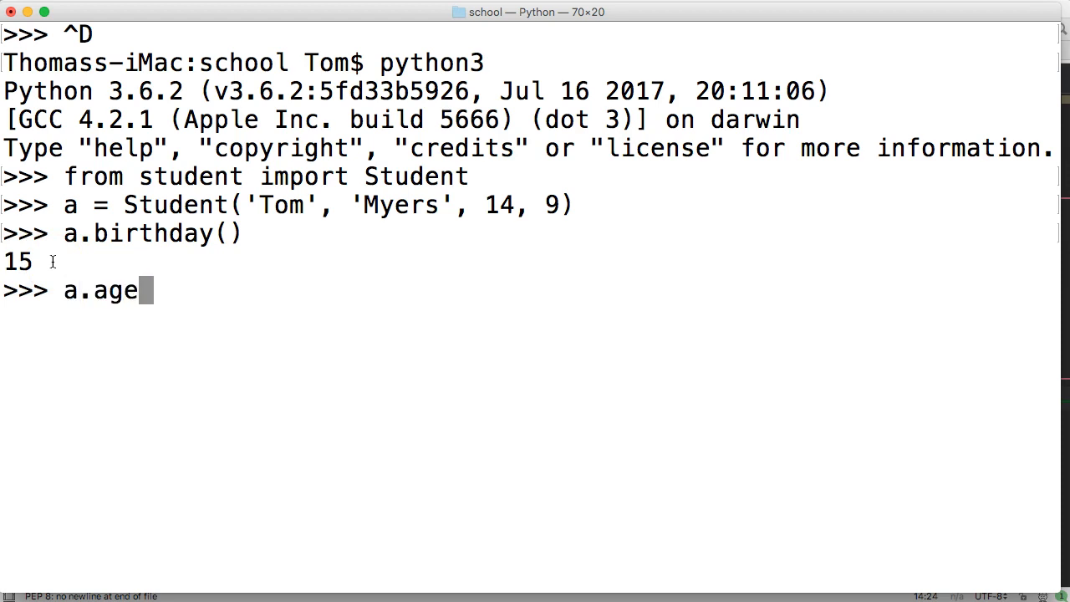